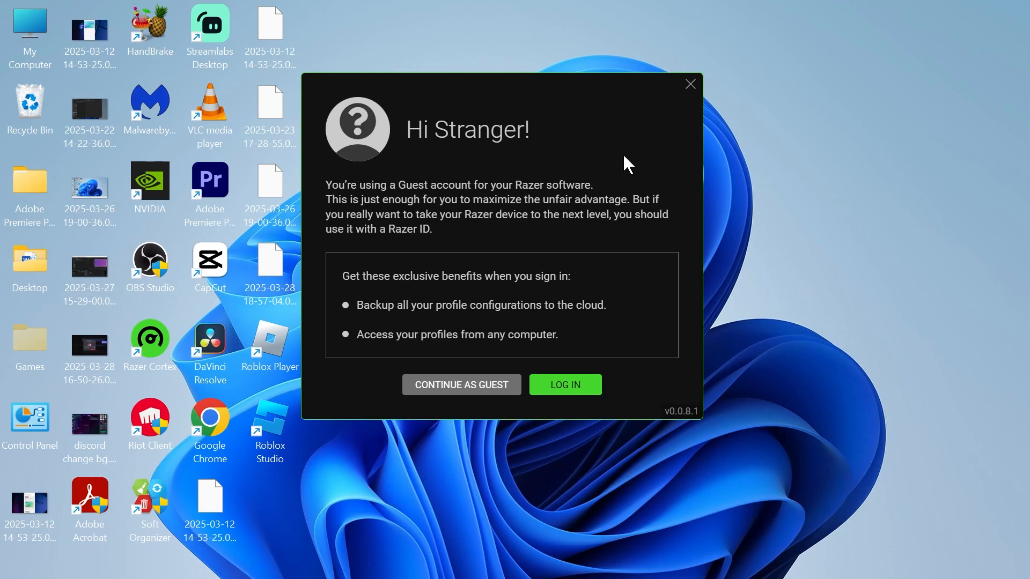
# - Close Razer Synapse's 'Hi Stranger!' guest account prompt
pyautogui.click(688, 84)
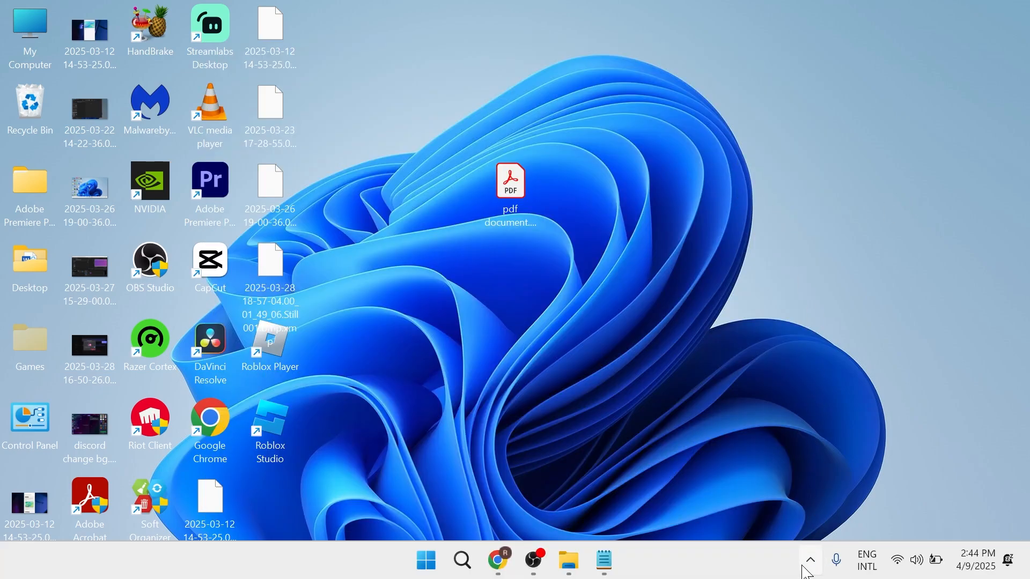
pyautogui.click(809, 559)
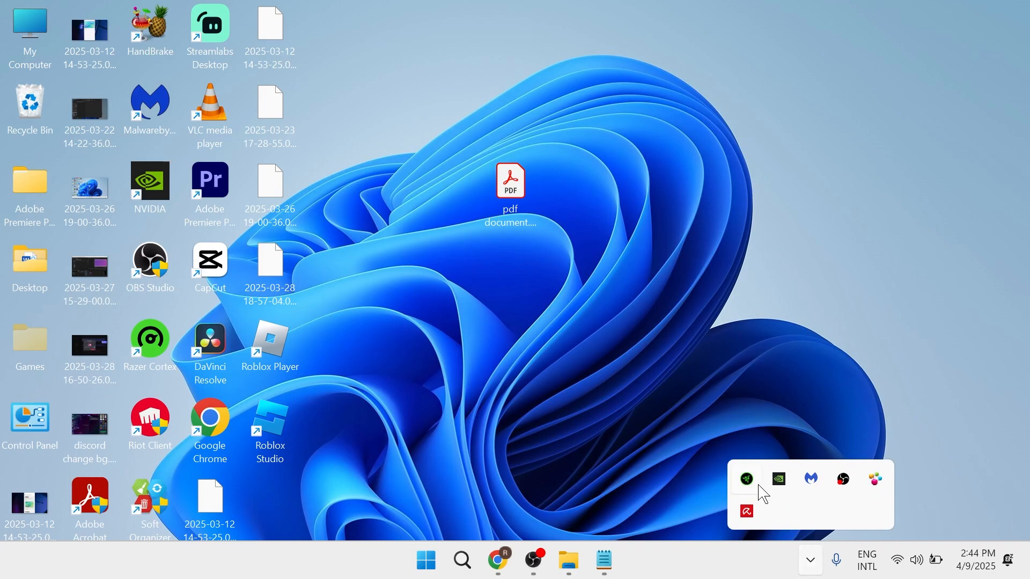
pyautogui.click(745, 478)
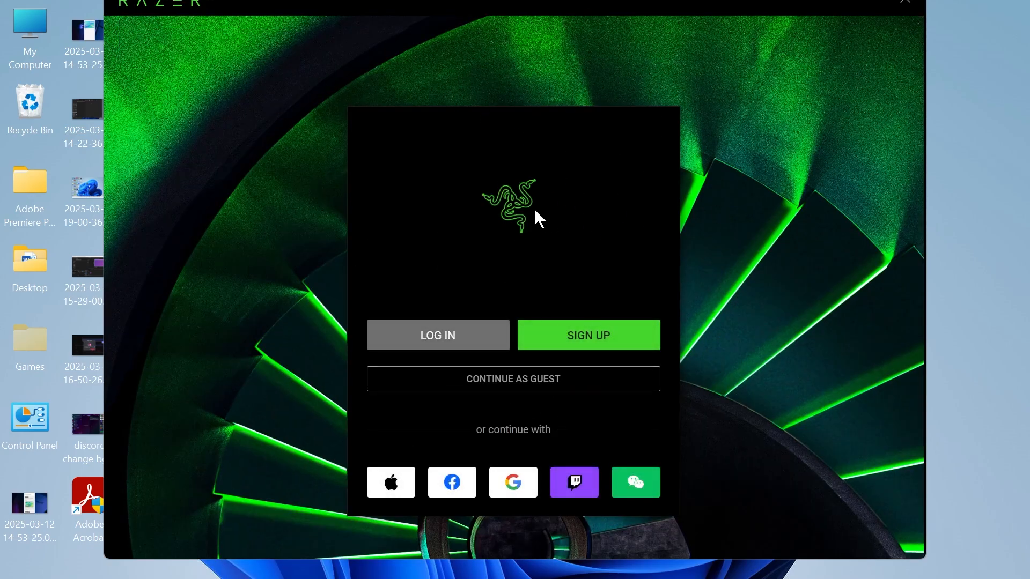
pyautogui.click(903, 2)
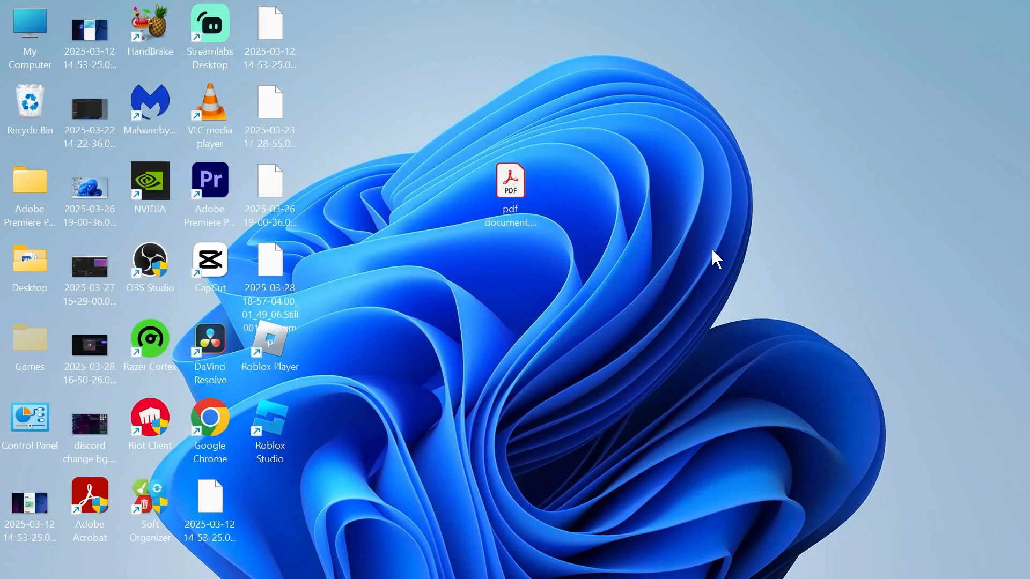
# - Launch Services from Start search and select the disabled Razer Central Service
pyautogui.click(424, 560)
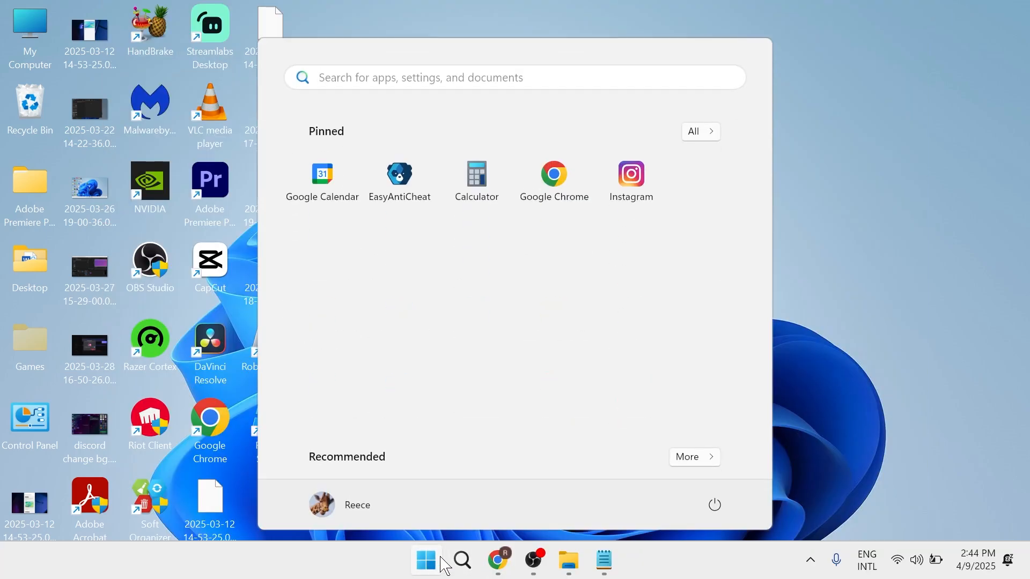
pyautogui.write('servi')
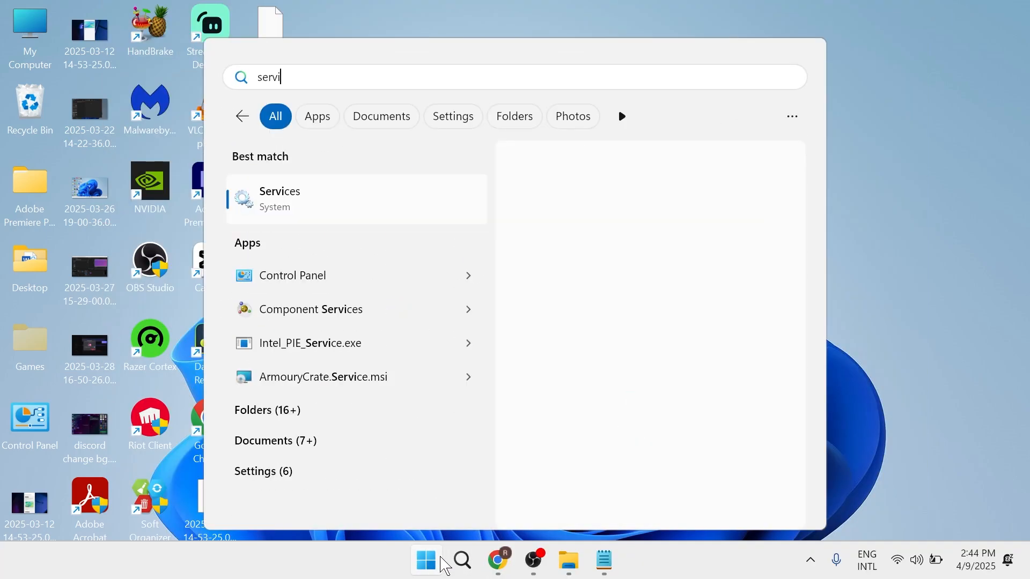
pyautogui.click(279, 198)
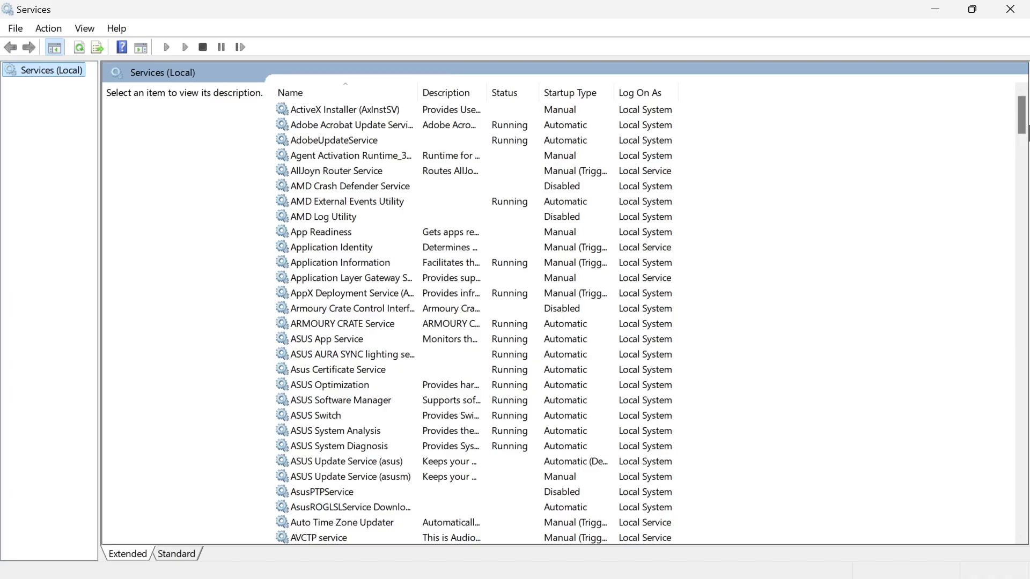
pyautogui.scroll(-3)
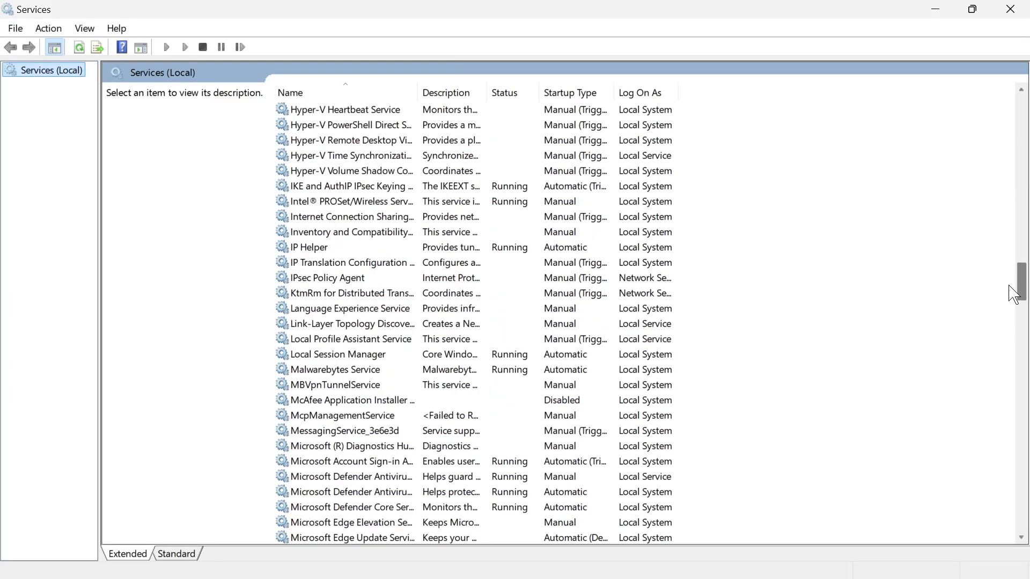
pyautogui.scroll(-3)
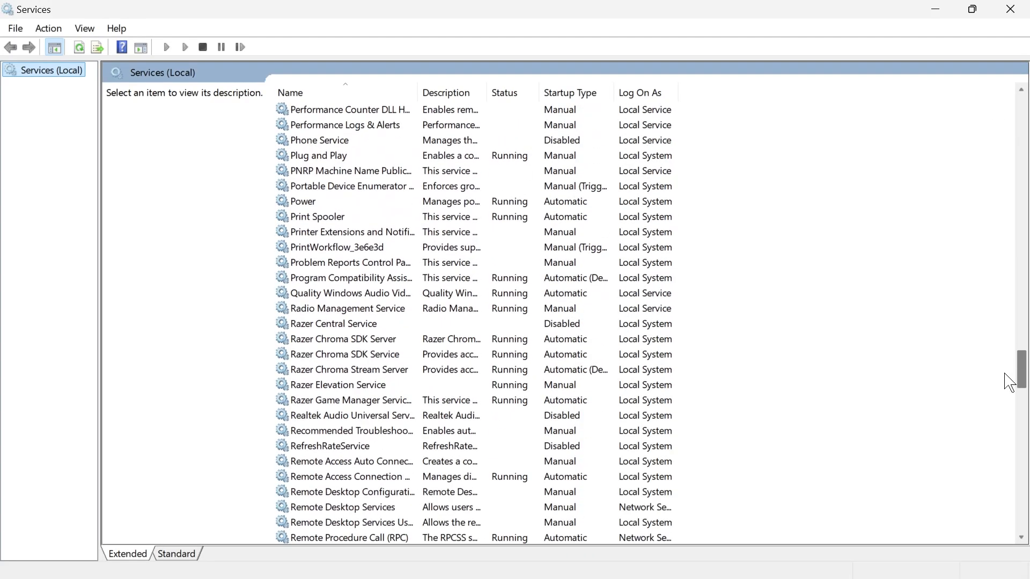
pyautogui.click(333, 308)
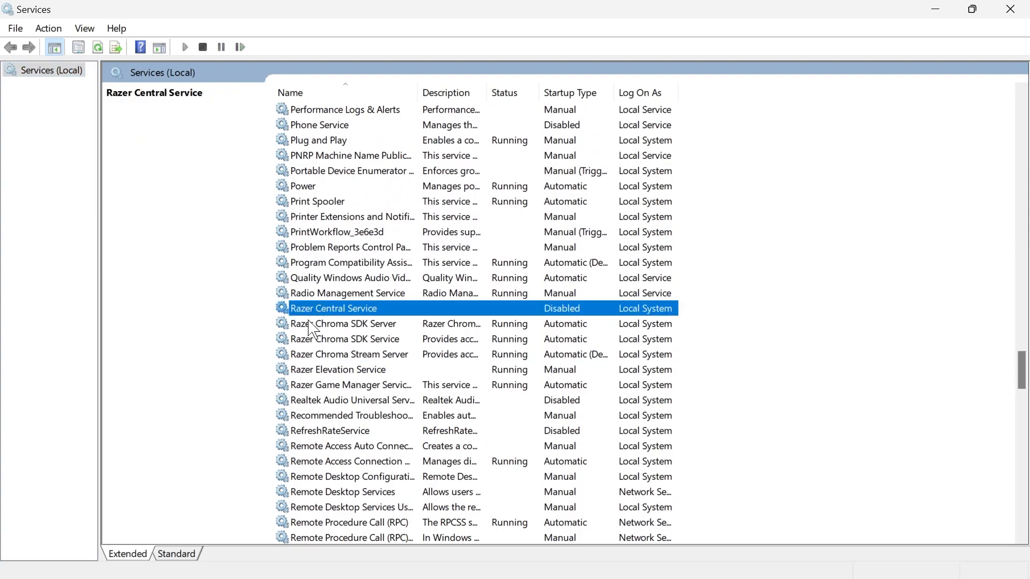
pyautogui.moveTo(355, 316)
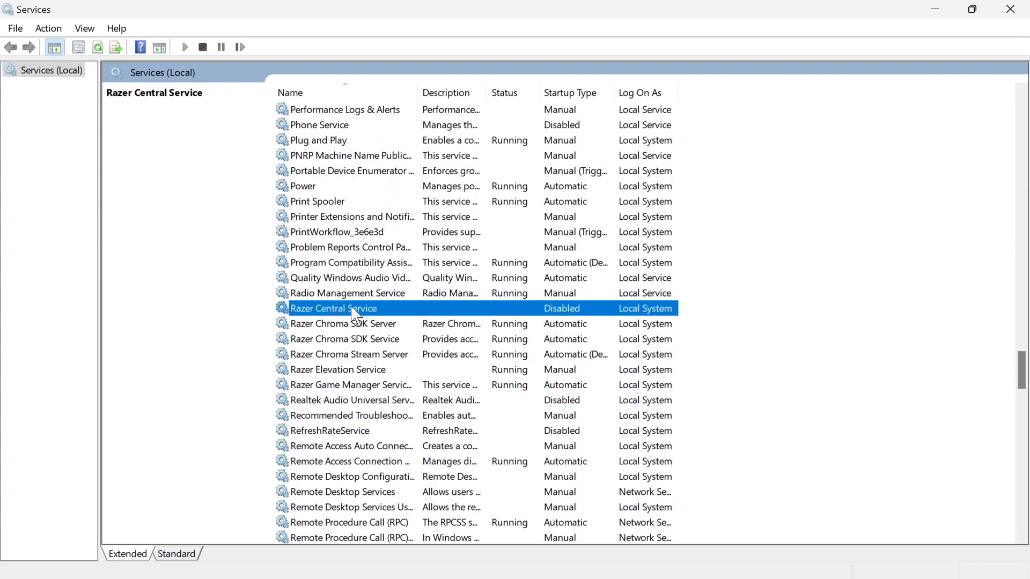
# - Set Razer Central Service to Automatic startup, start it, and close its properties
pyautogui.doubleClick(333, 308)
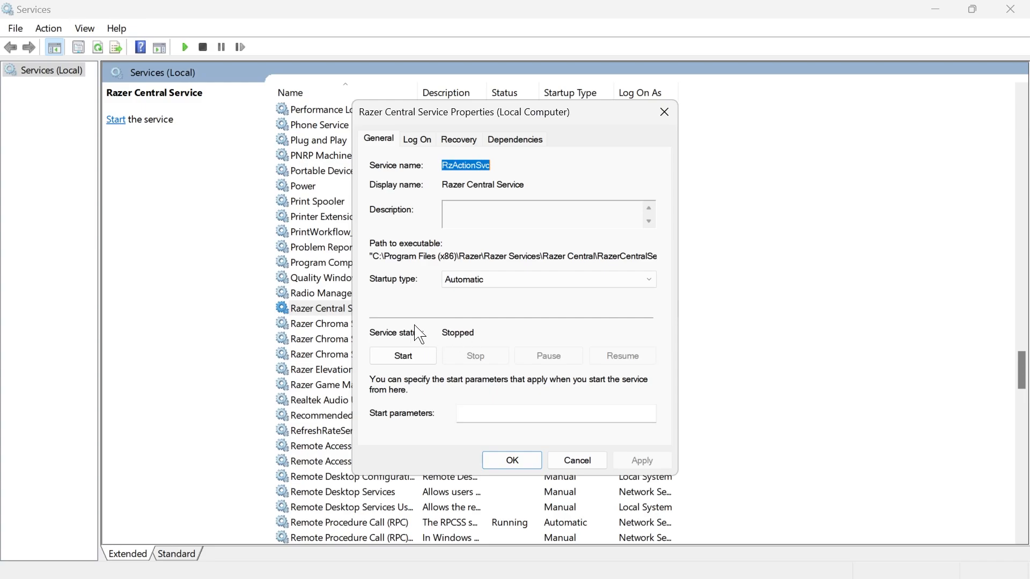
pyautogui.moveTo(468, 337)
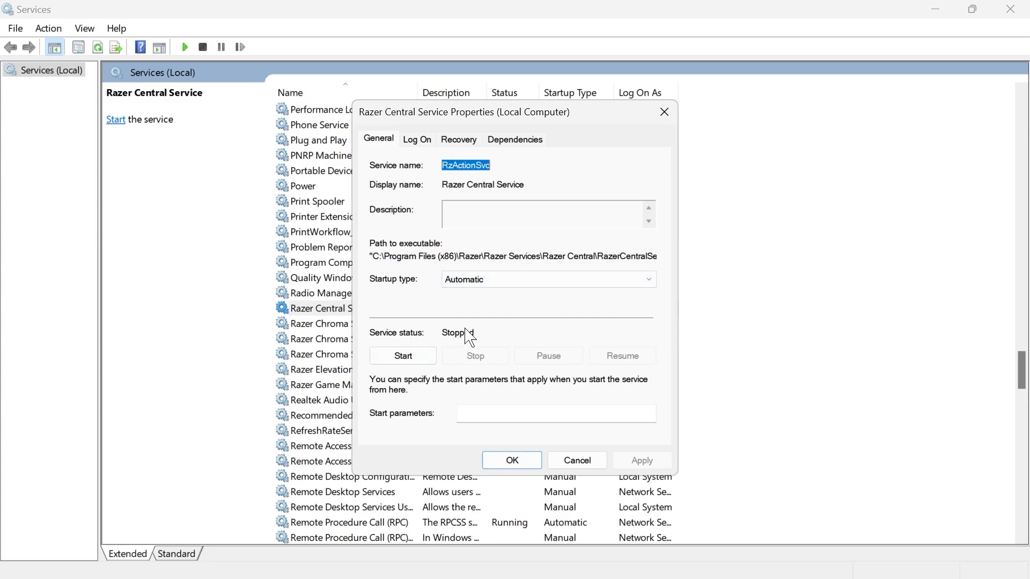
pyautogui.click(403, 356)
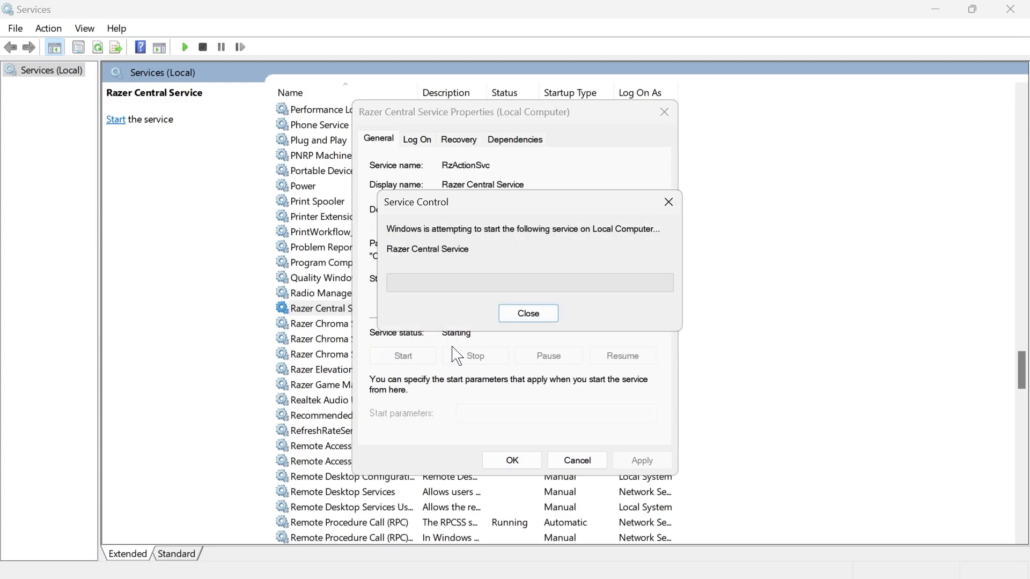
pyautogui.click(527, 314)
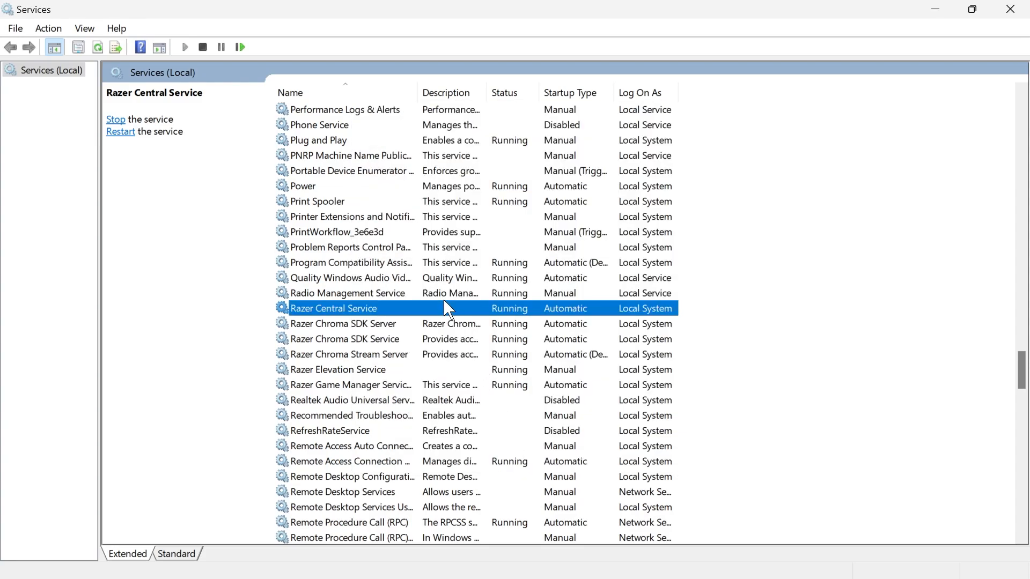
# - Change Razer Elevation Service's startup type from Manual to Automatic
pyautogui.scroll(-3)
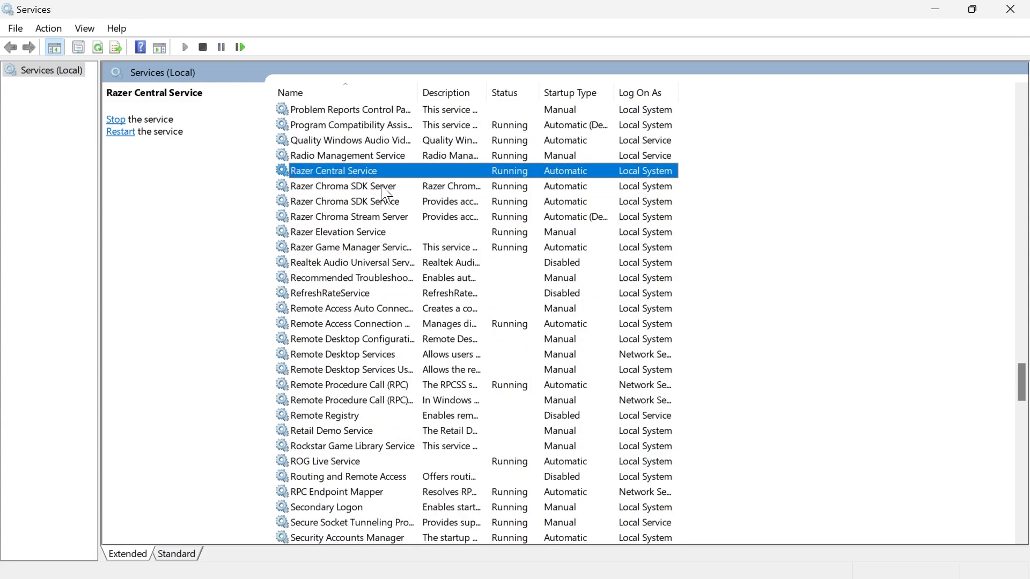
pyautogui.moveTo(312, 238)
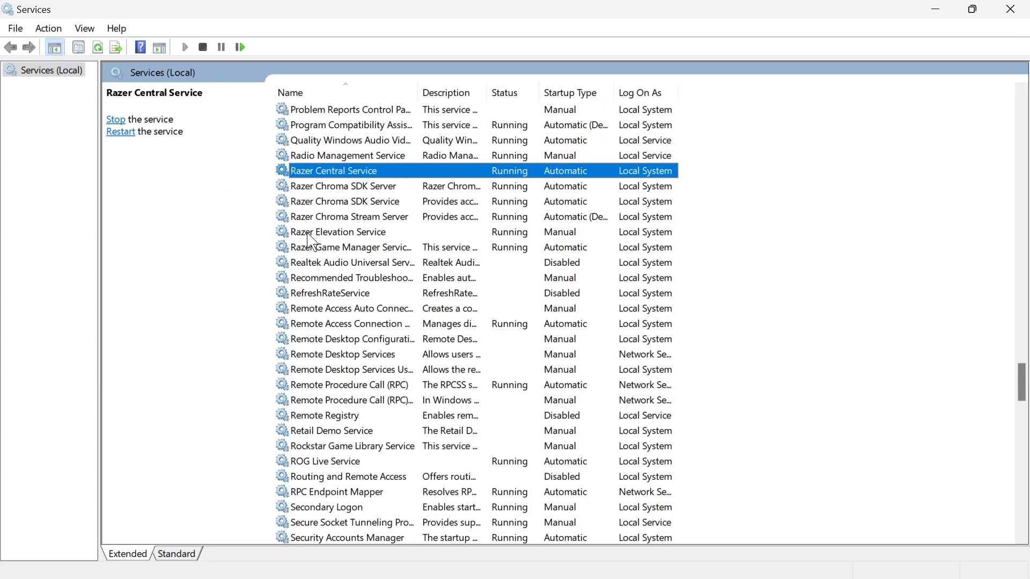
pyautogui.doubleClick(341, 232)
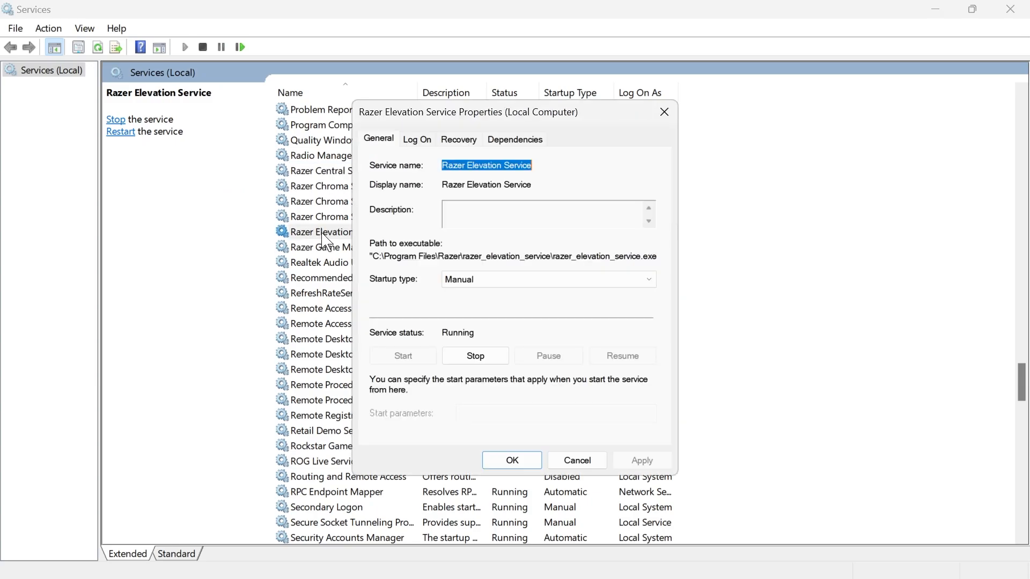
pyautogui.click(548, 279)
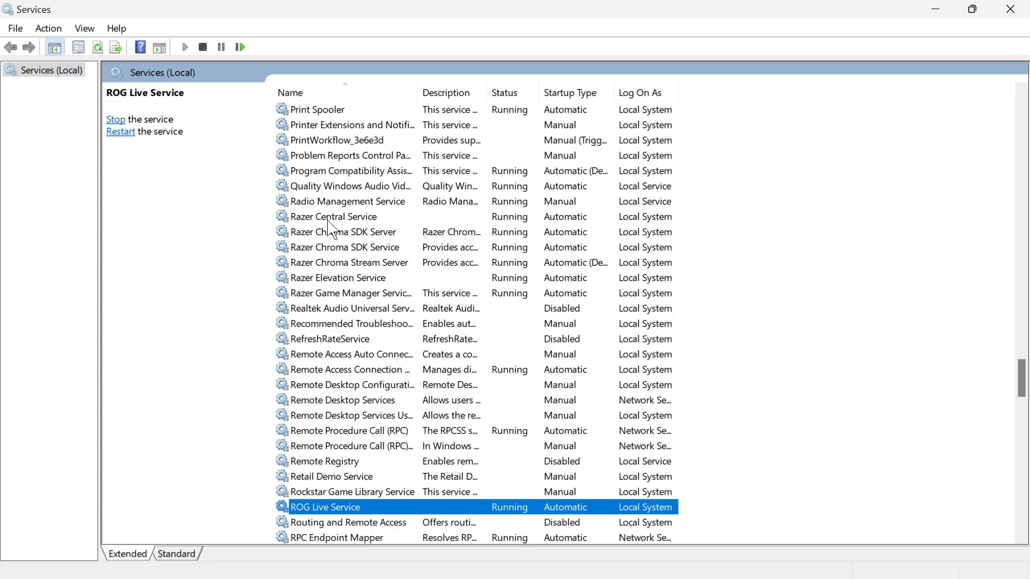
# - Restart Razer Central Service via its context menu and close the Services window
pyautogui.rightClick(333, 217)
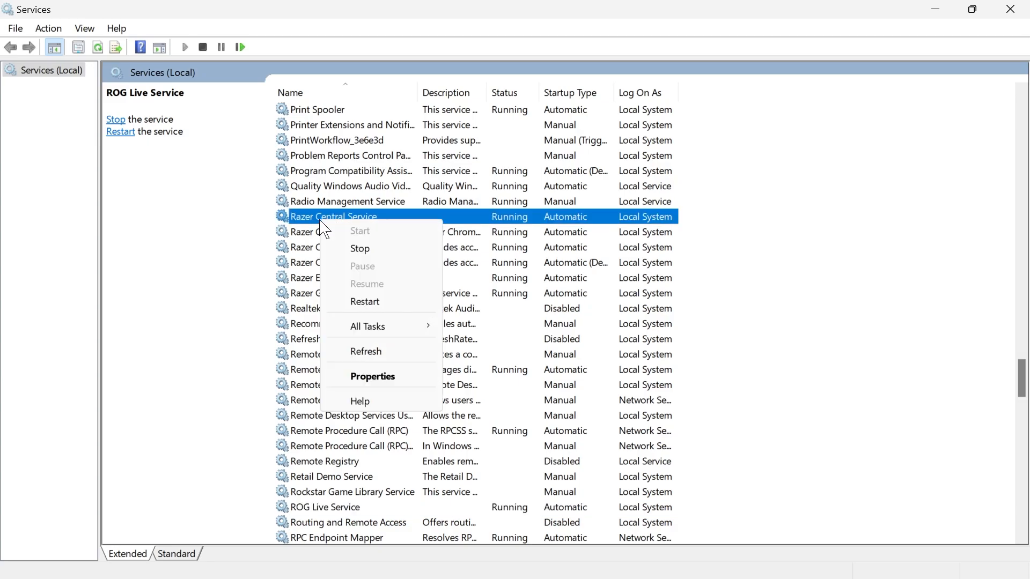
pyautogui.moveTo(365, 302)
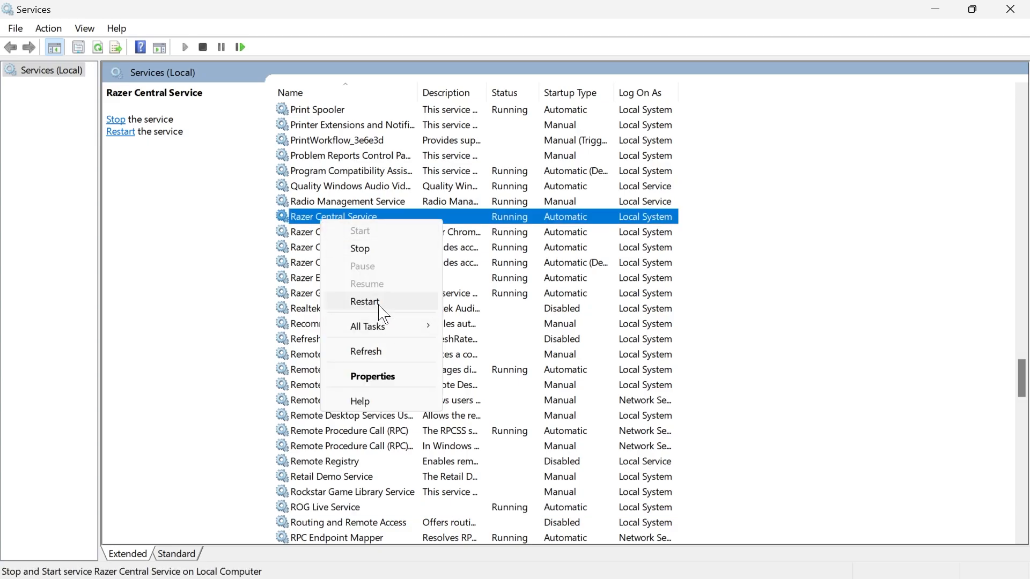
pyautogui.click(365, 302)
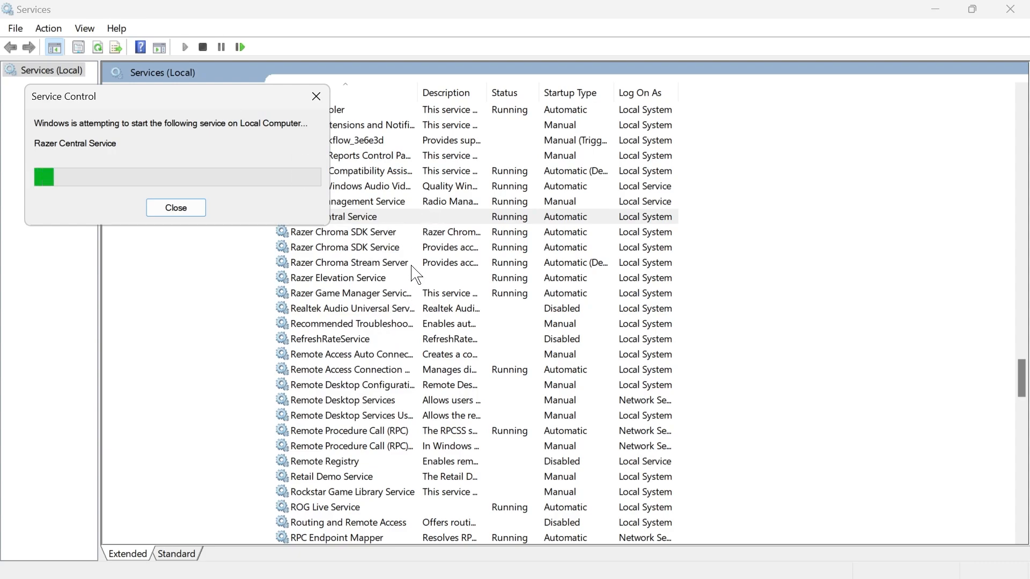
pyautogui.click(175, 208)
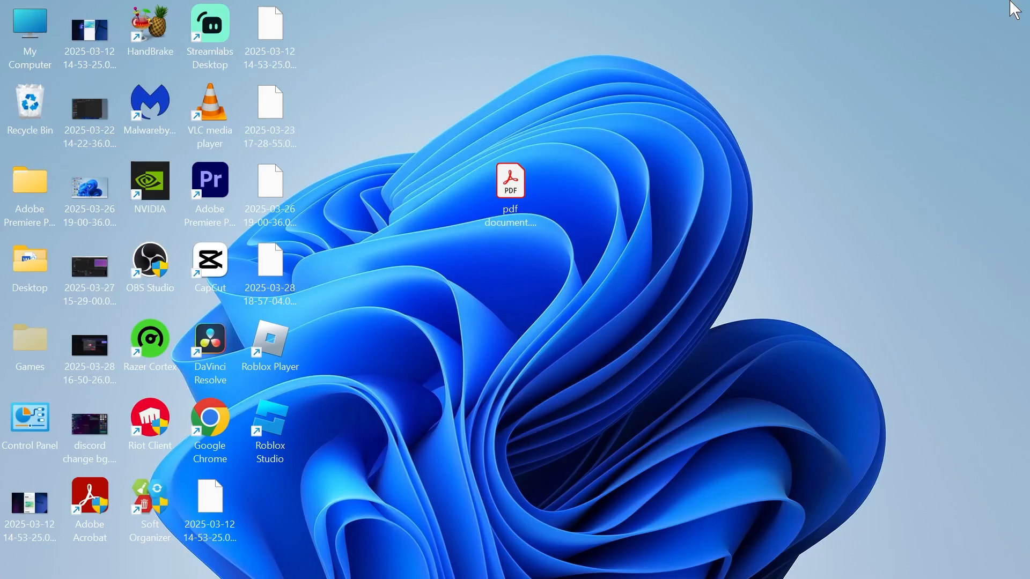
# - Search Start for Razer Synapse and open its file location
pyautogui.click(425, 560)
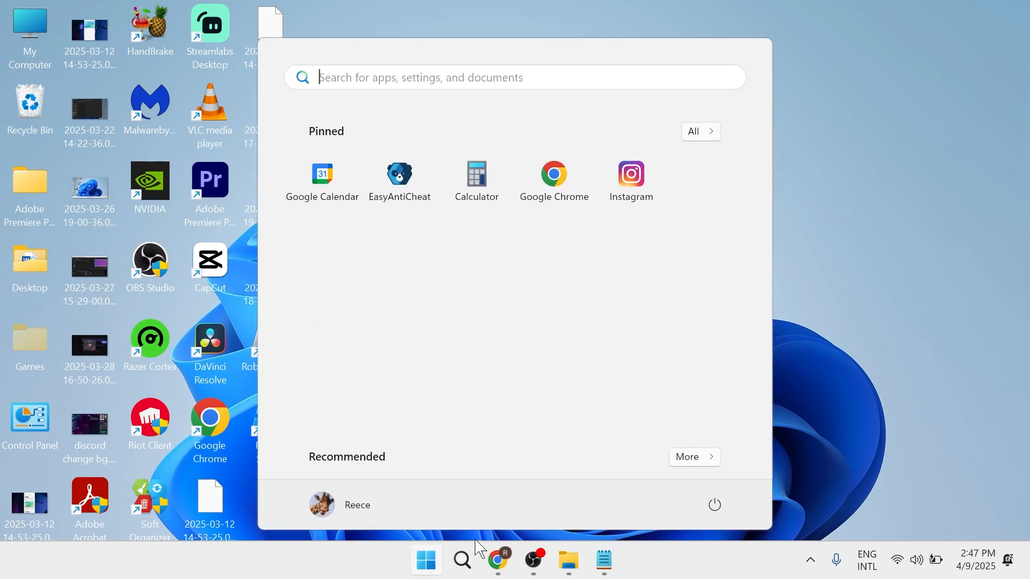
pyautogui.write('razor syn')
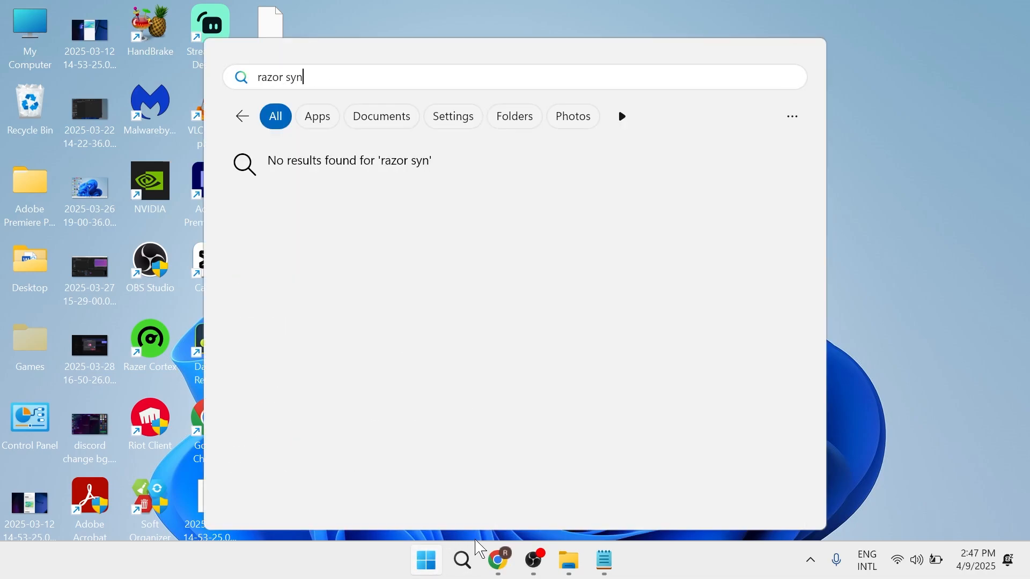
pyautogui.press('Backspace')
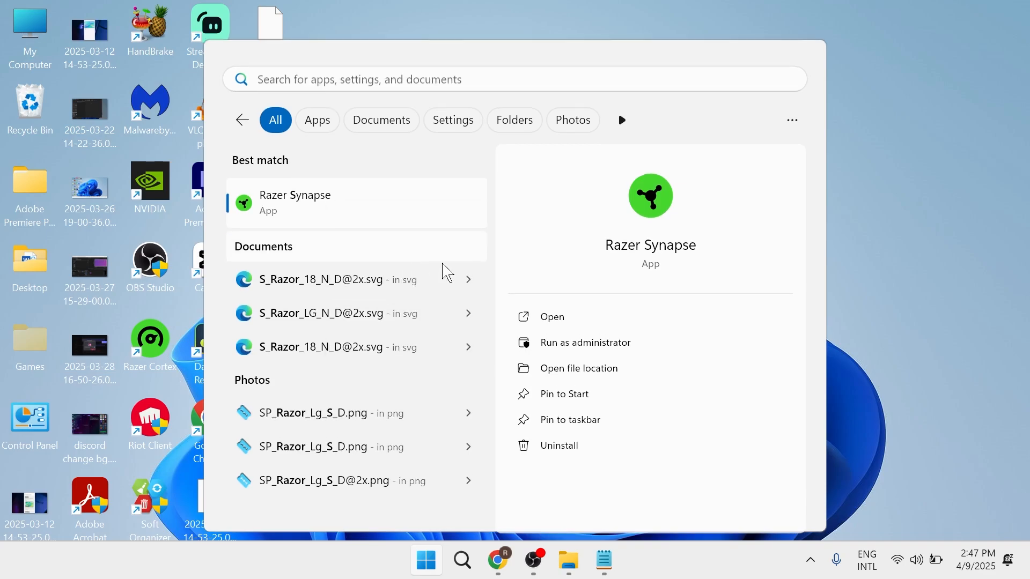
pyautogui.click(578, 368)
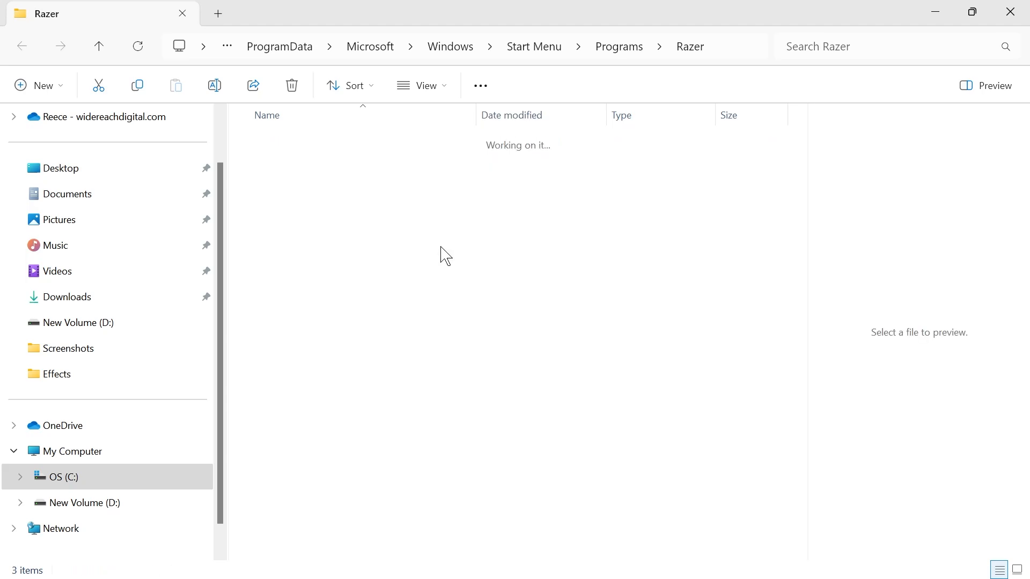
# - Enable Windows 8 compatibility mode and Run as administrator for RazerAppEngine.exe
pyautogui.rightClick(289, 187)
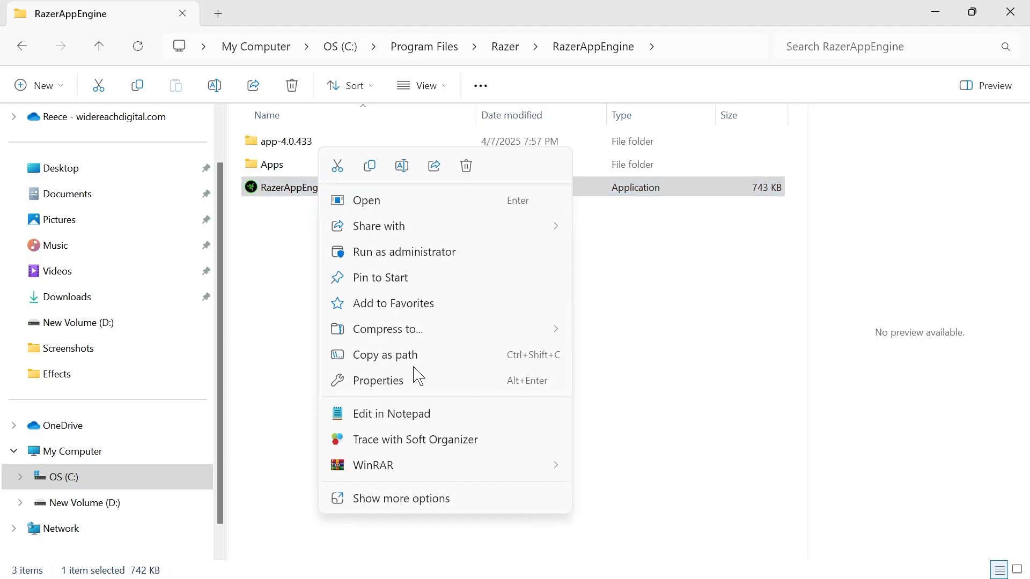
pyautogui.click(379, 381)
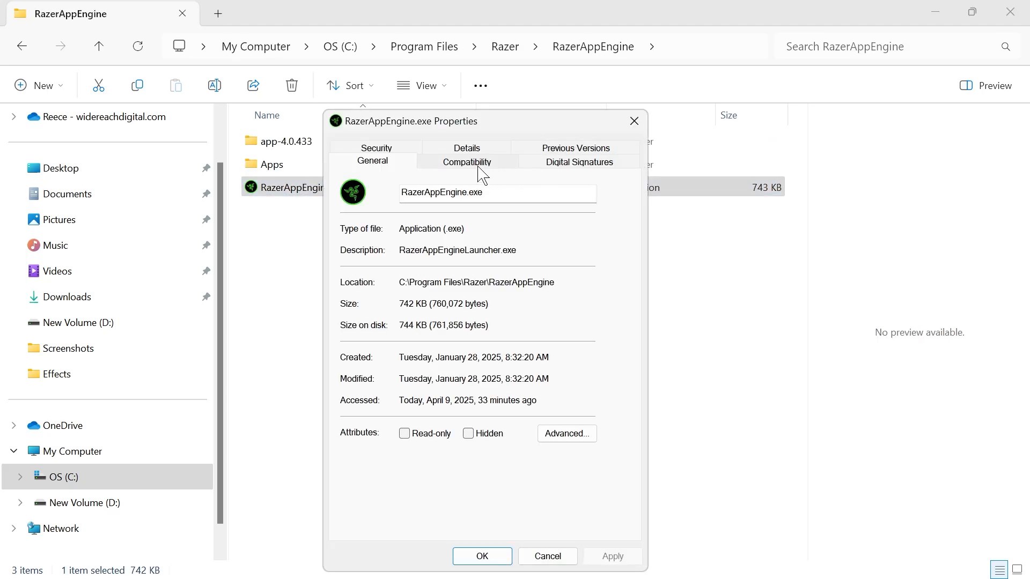
pyautogui.click(466, 161)
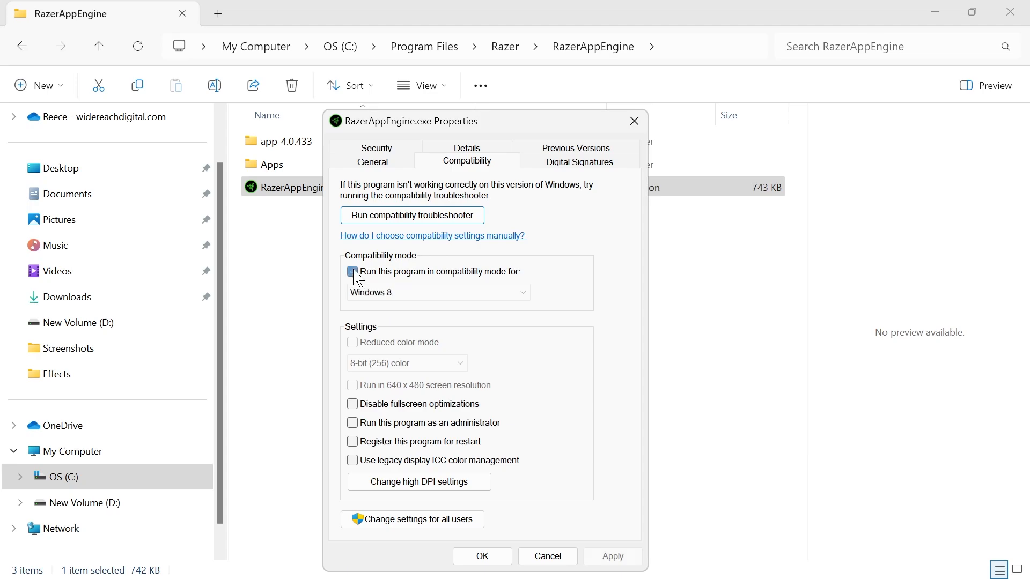
pyautogui.click(353, 272)
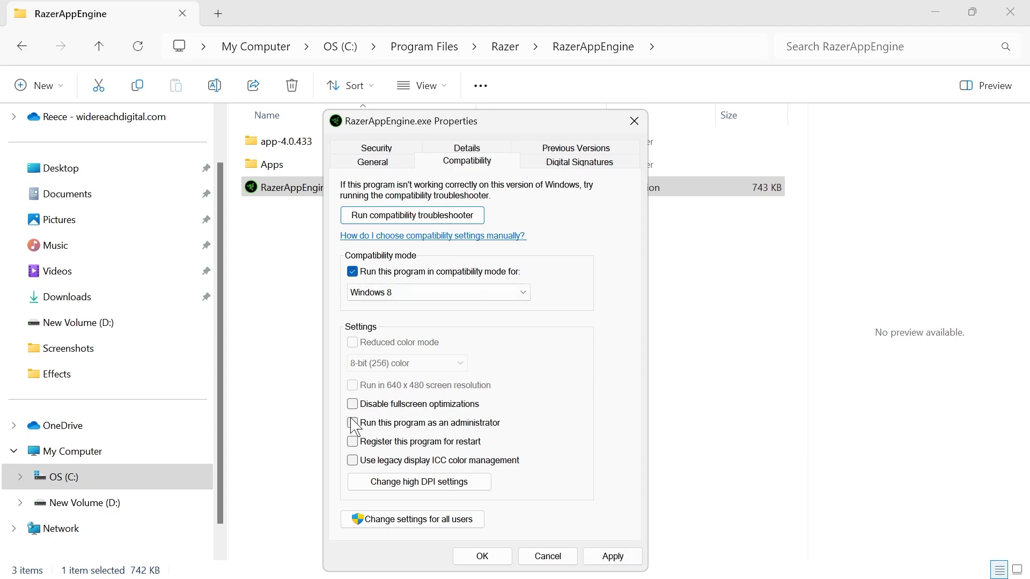
pyautogui.click(353, 422)
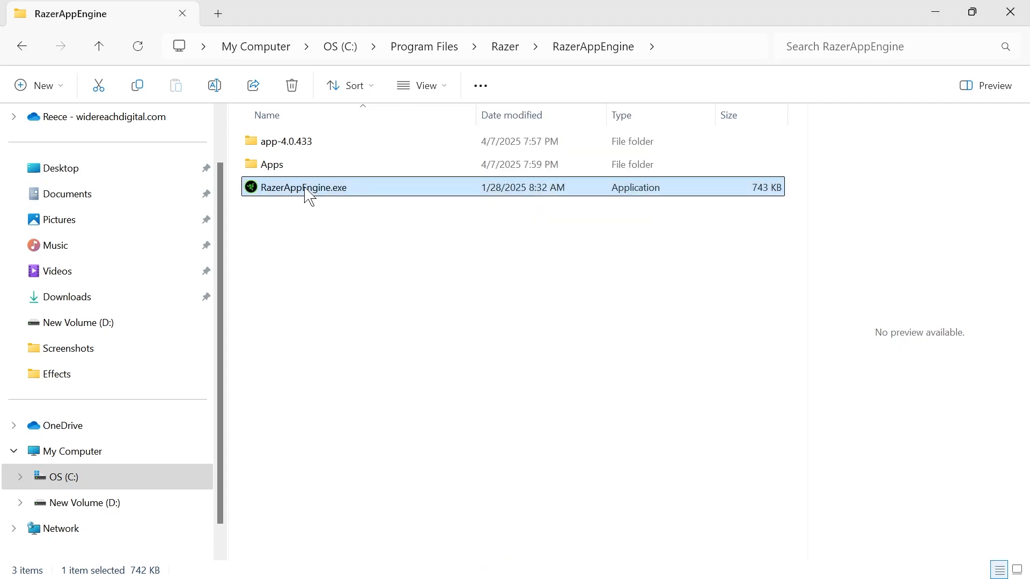
pyautogui.moveTo(303, 191)
pyautogui.write('%localappdata')
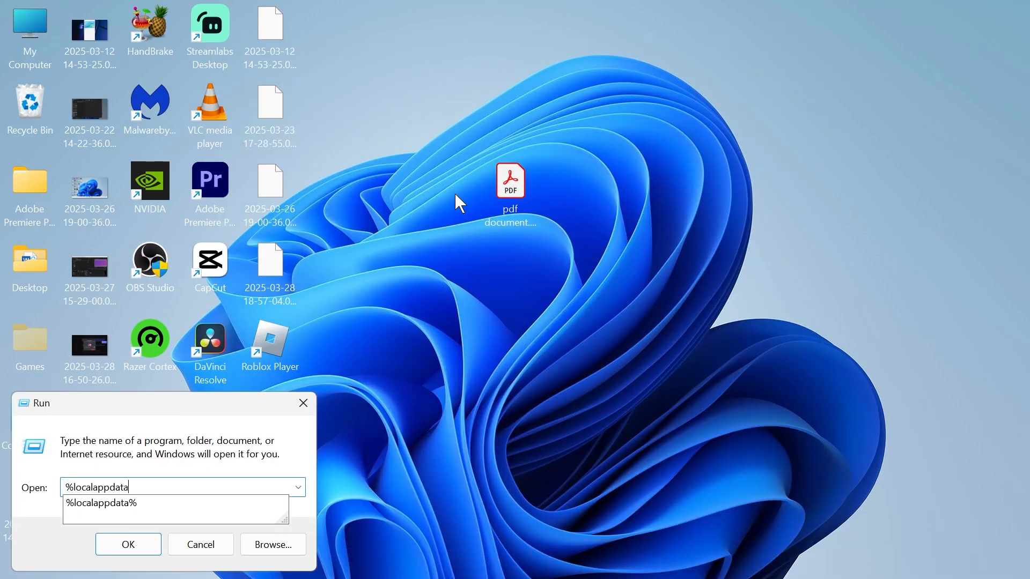
# - Open the %localappdata% folder from the Run dialog
pyautogui.click(127, 544)
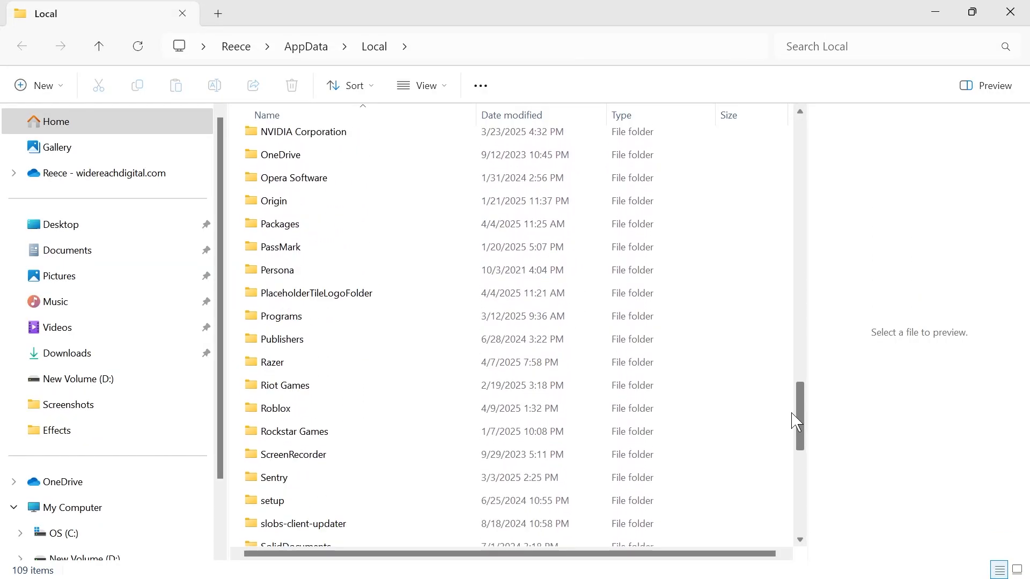
# - Try deleting the AppData Razer folder, blocked as in use, then search for Task Manager
pyautogui.click(271, 307)
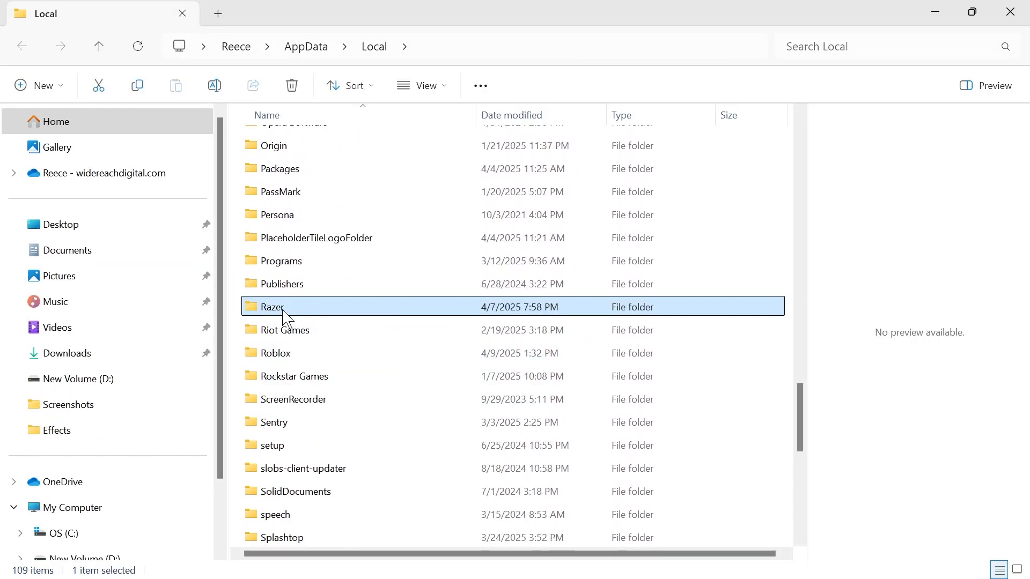
pyautogui.rightClick(283, 307)
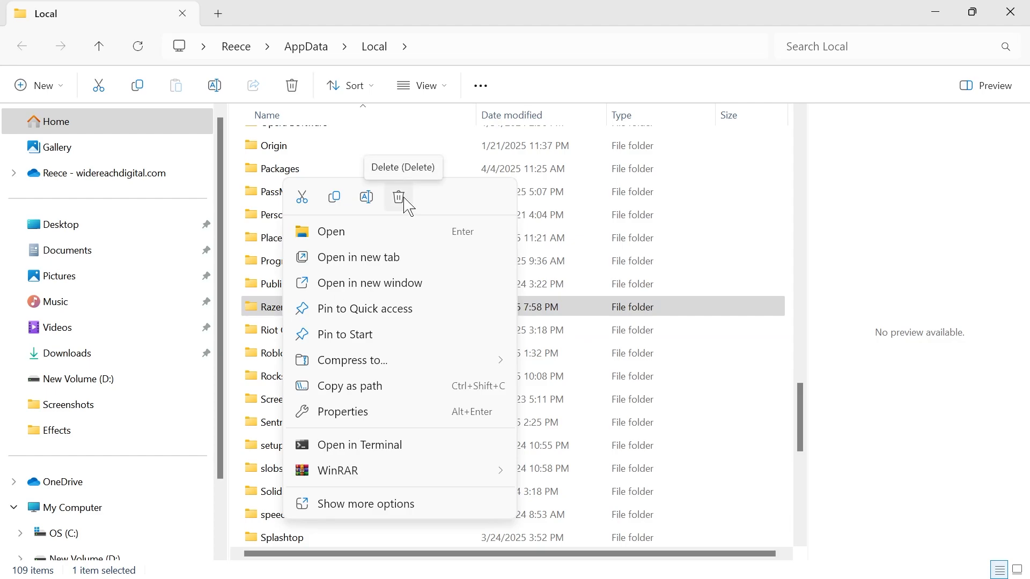
pyautogui.click(398, 197)
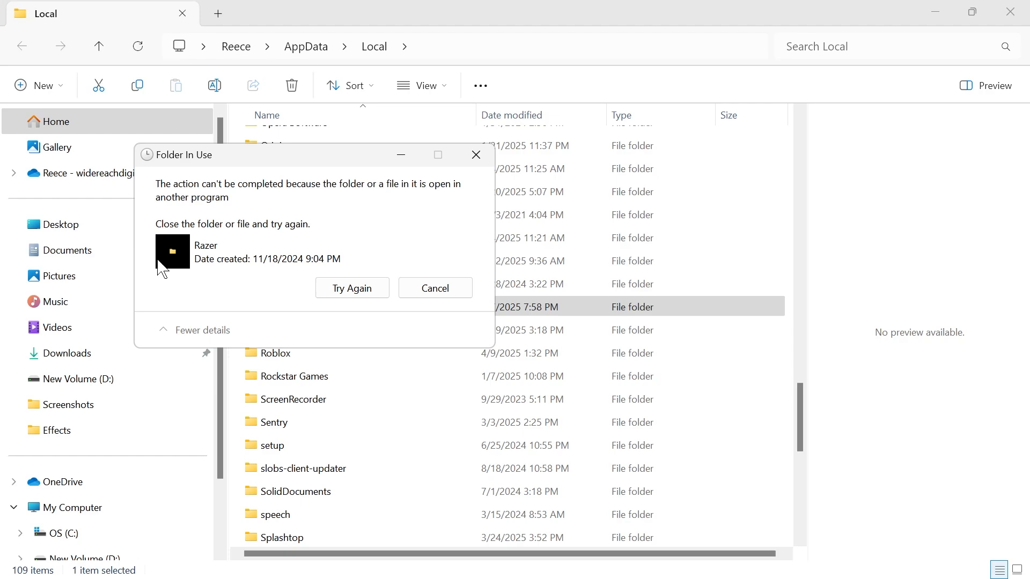
pyautogui.moveTo(364, 234)
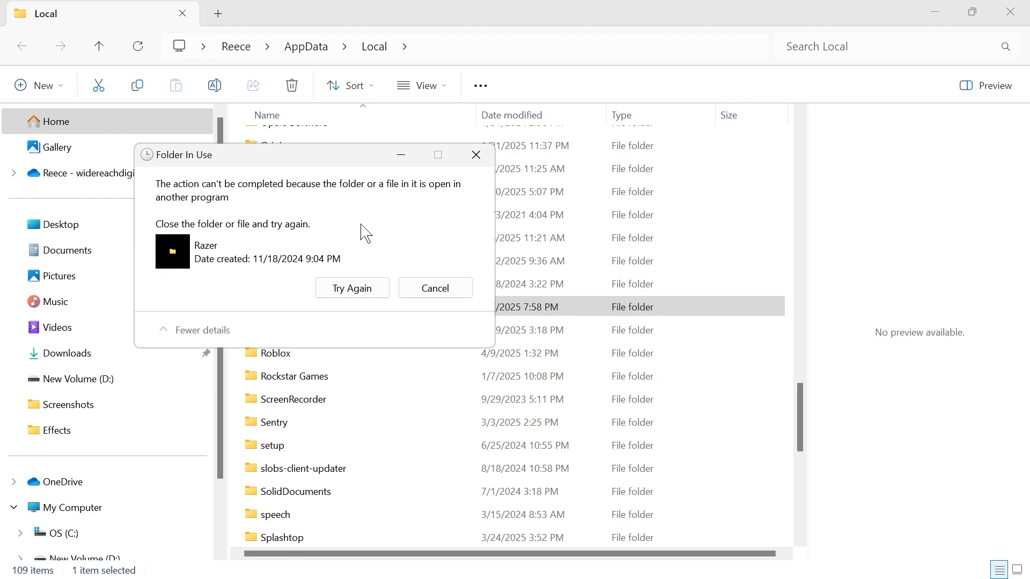
pyautogui.write('task Manager')
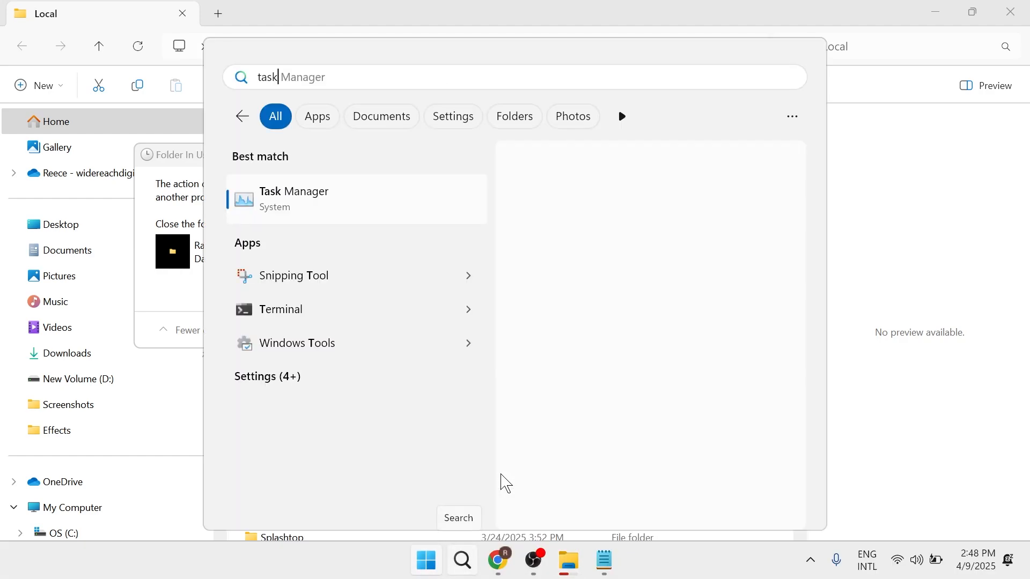
# - In Task Manager, filter for 'razer' and end the Razer Central Service process
pyautogui.click(293, 199)
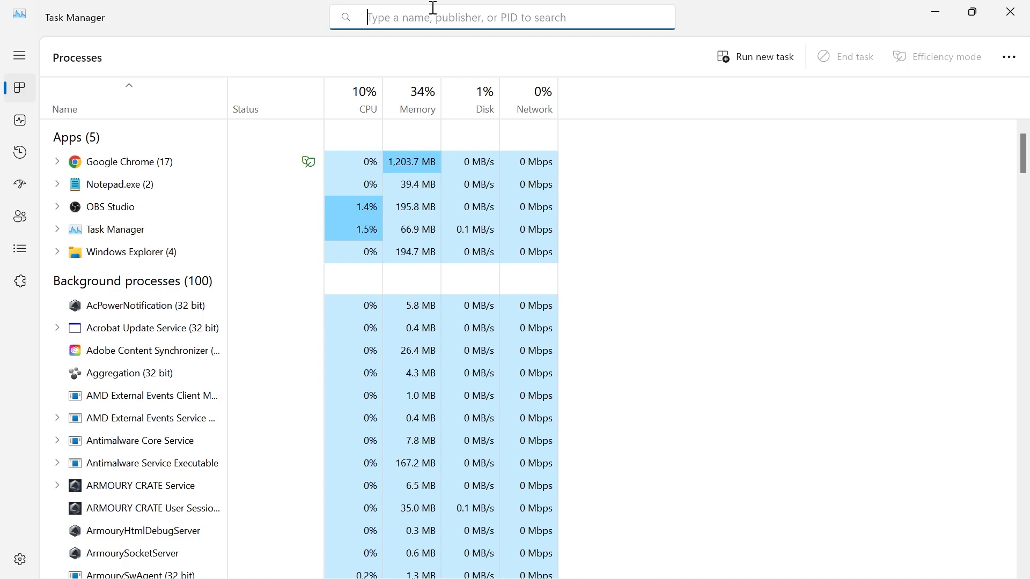
pyautogui.write('razer')
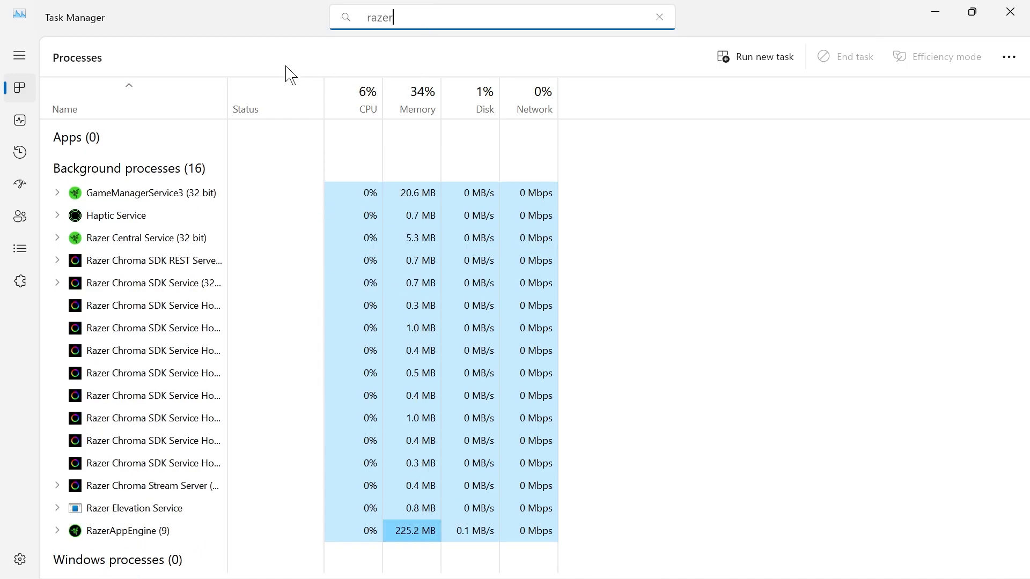
pyautogui.rightClick(145, 238)
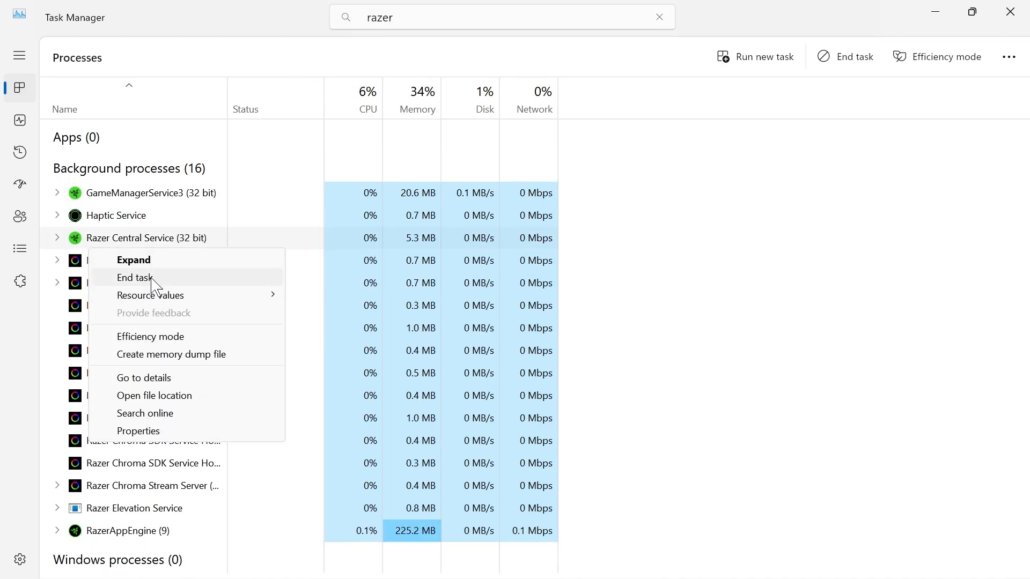
pyautogui.click(135, 277)
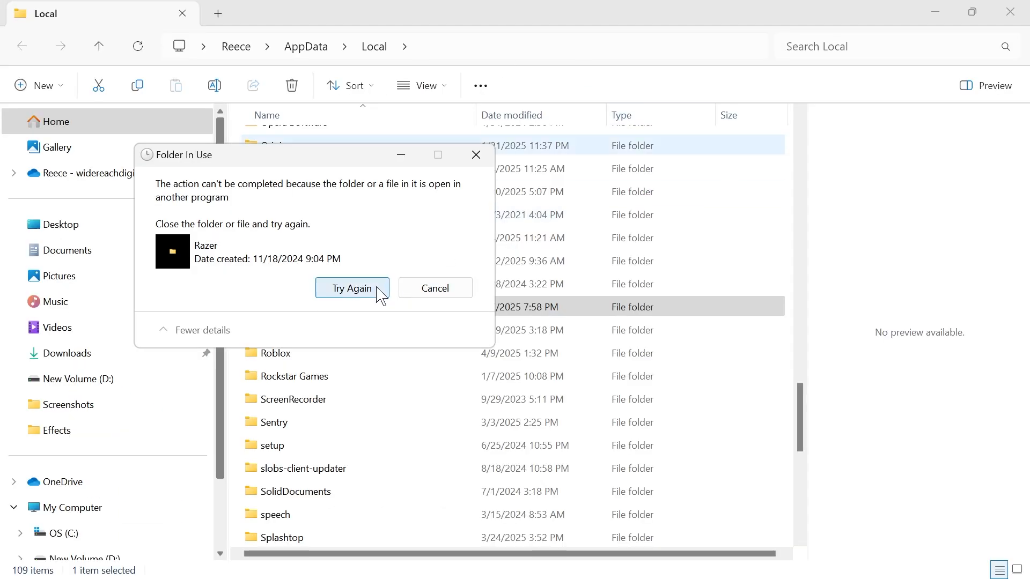
# - Retry deleting the in-use Razer folder from AppData Local, then close File Explorer
pyautogui.click(352, 288)
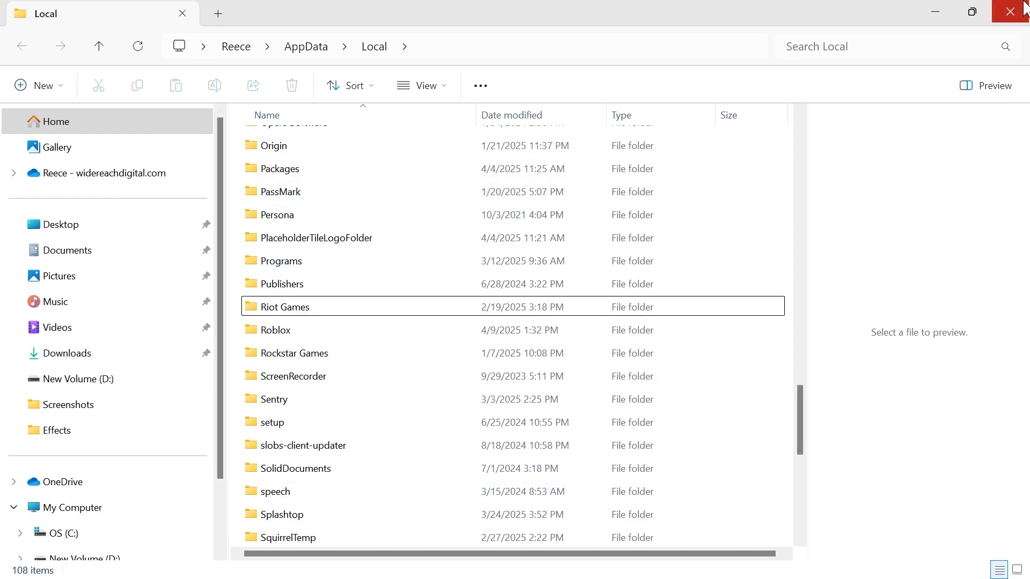
pyautogui.click(1012, 12)
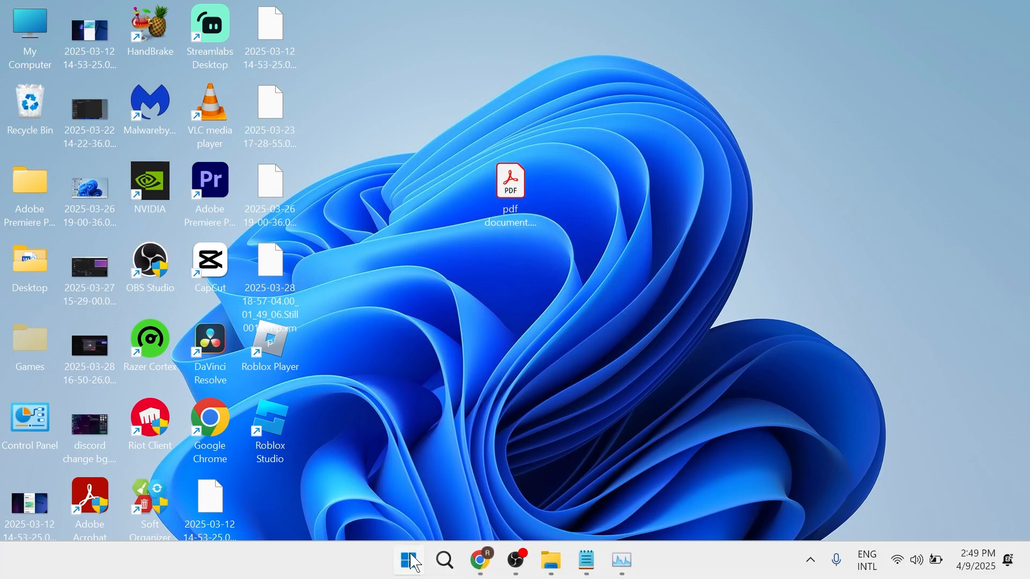
# - Search installed apps in Settings for 'razer' and open Razer Synapse's options menu
pyautogui.write('settings')
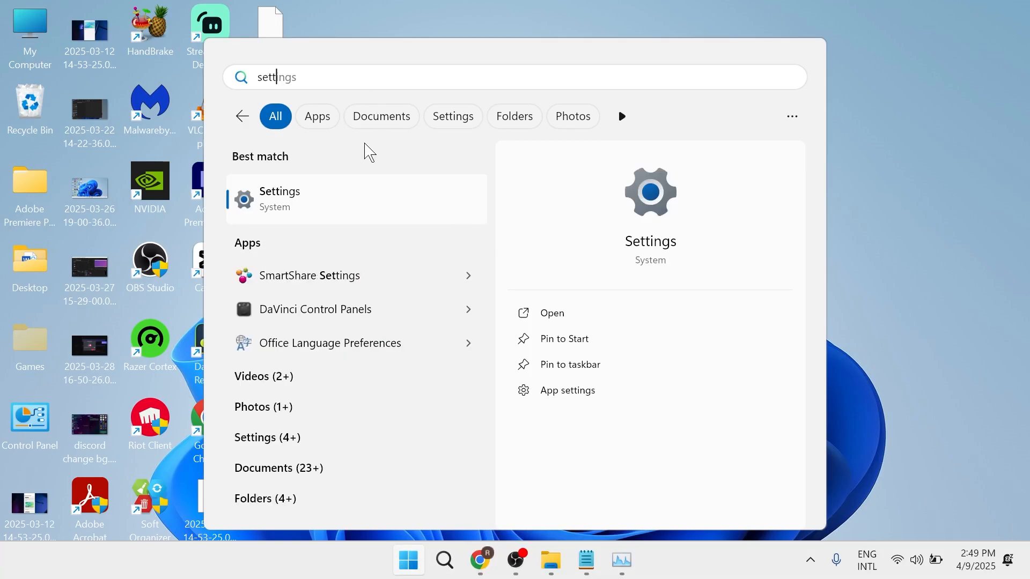
pyautogui.click(279, 198)
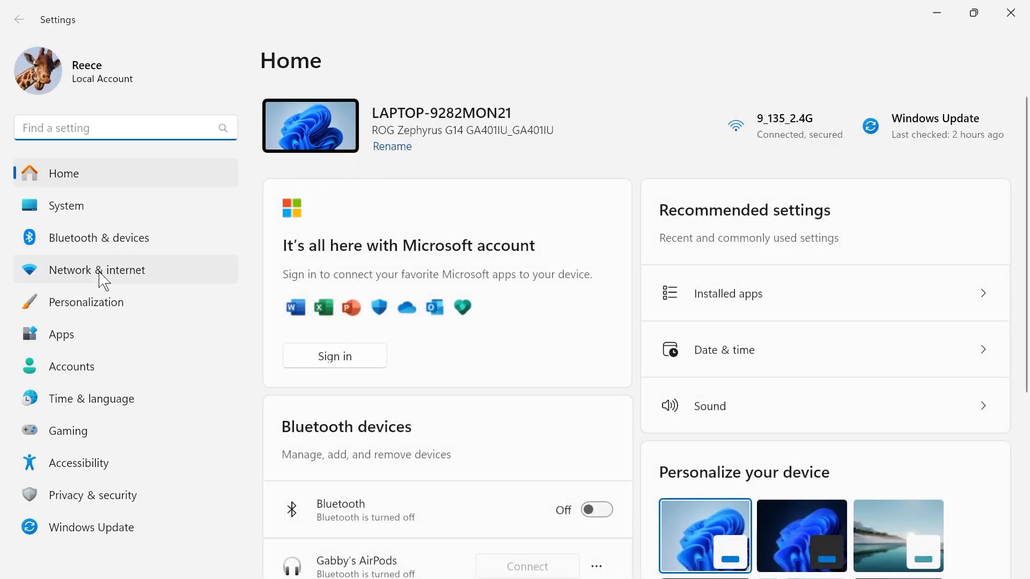
pyautogui.click(60, 334)
pyautogui.write('r')
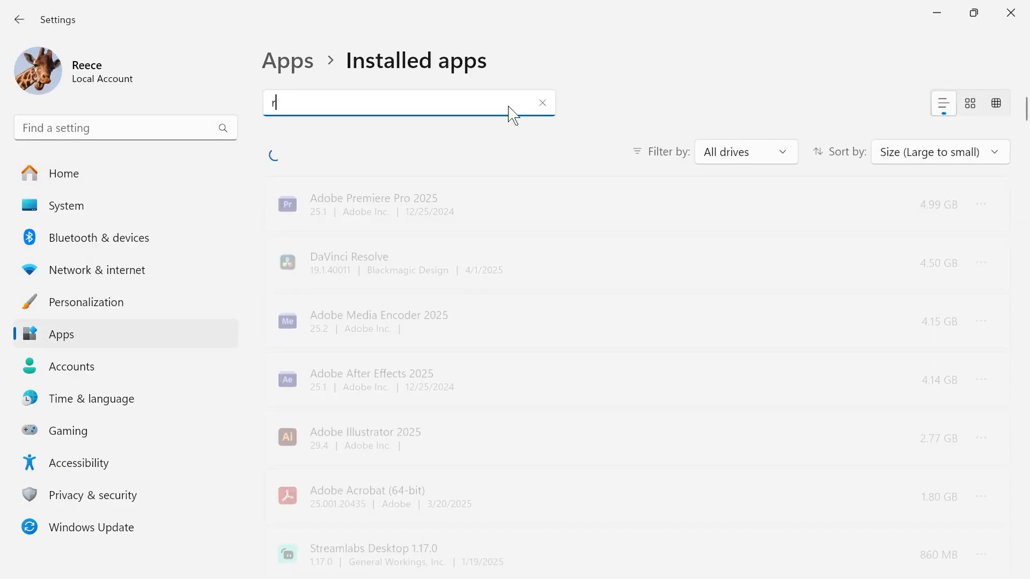
pyautogui.write('azer')
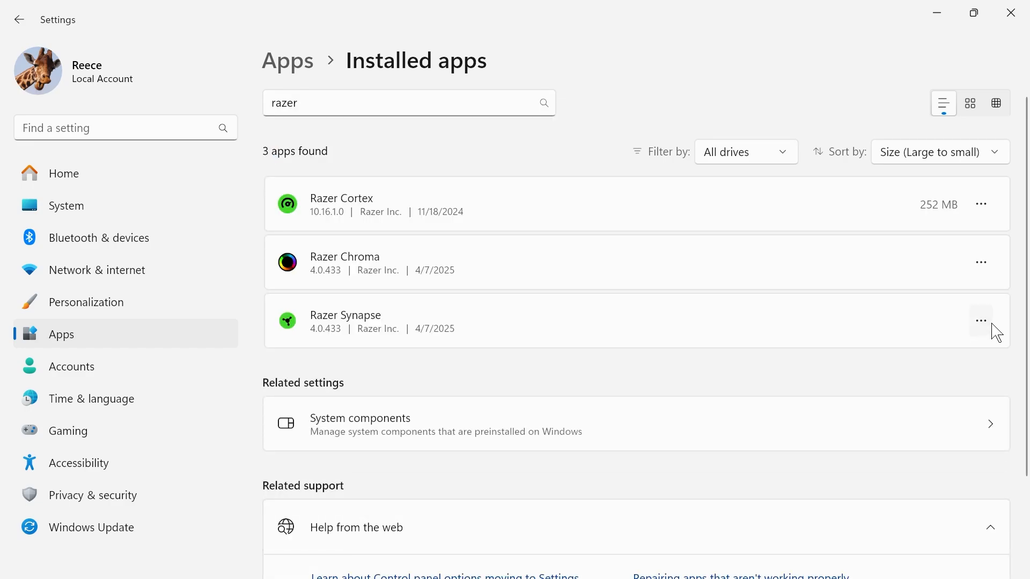
pyautogui.click(980, 321)
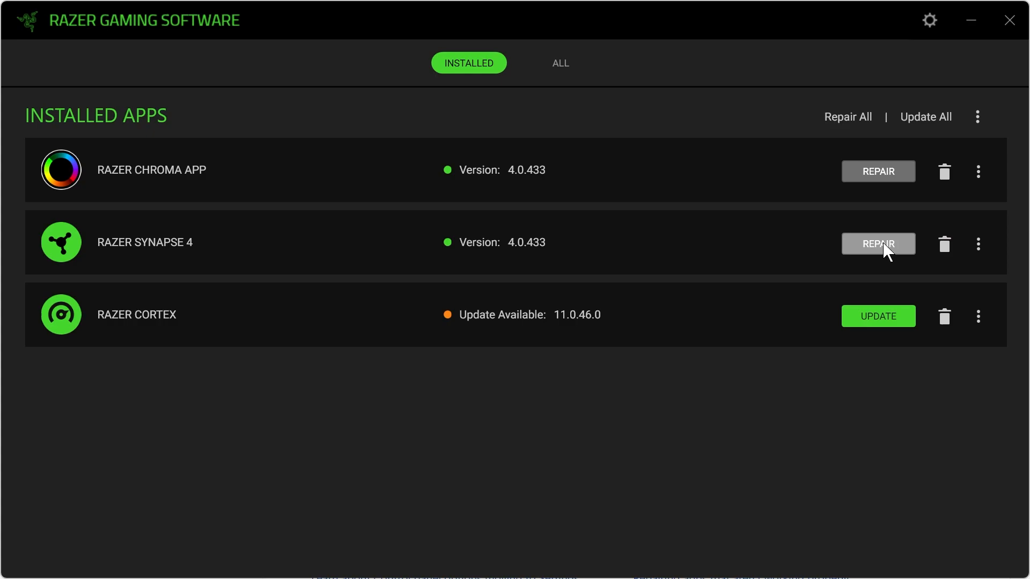
# - Repair Razer Synapse 4 from its row in Razer Gaming Software
pyautogui.click(878, 244)
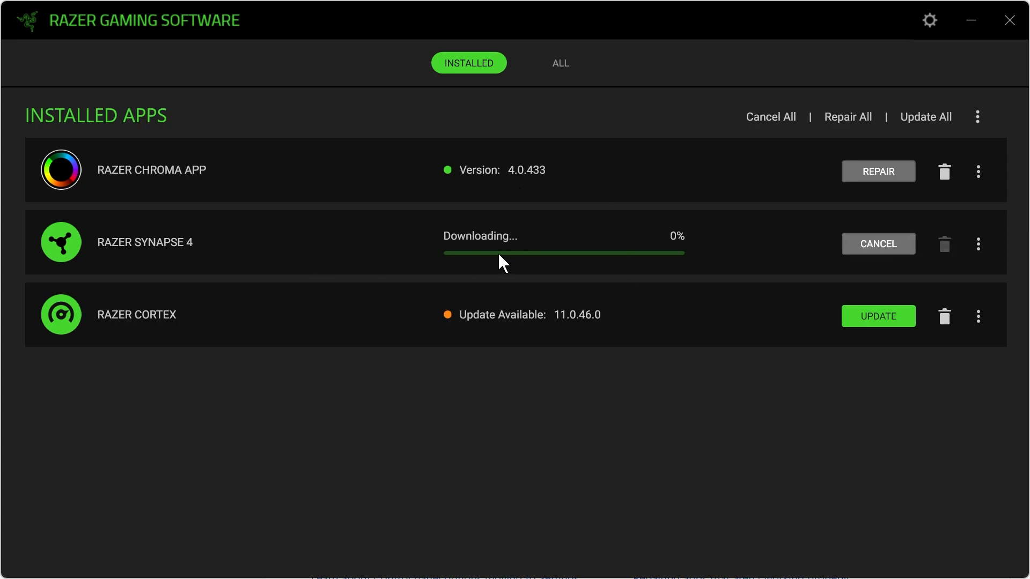
pyautogui.moveTo(538, 234)
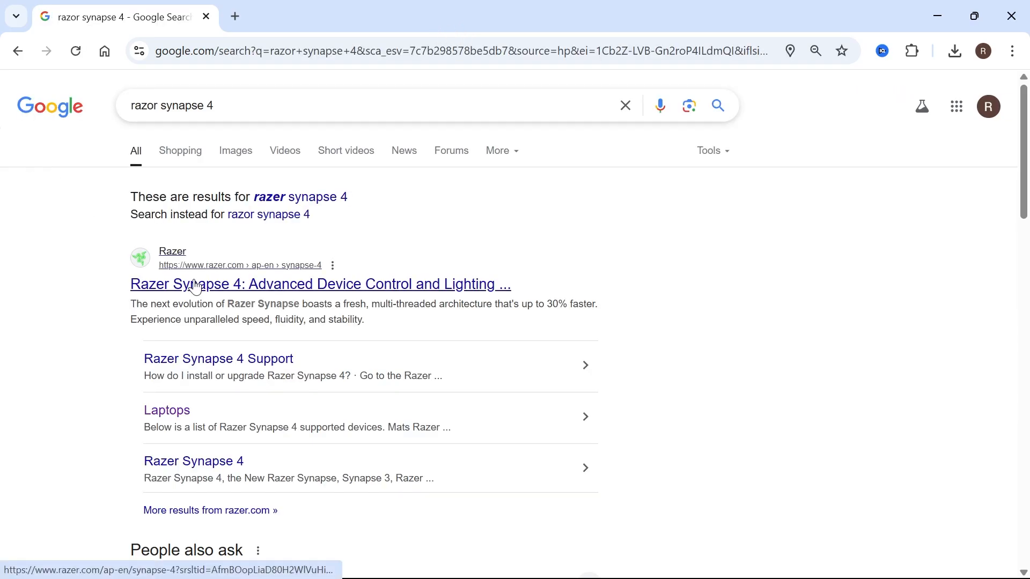
# - Open the 'Razer Synapse 4: Advanced Device Control and Lighting' Google result
pyautogui.click(320, 283)
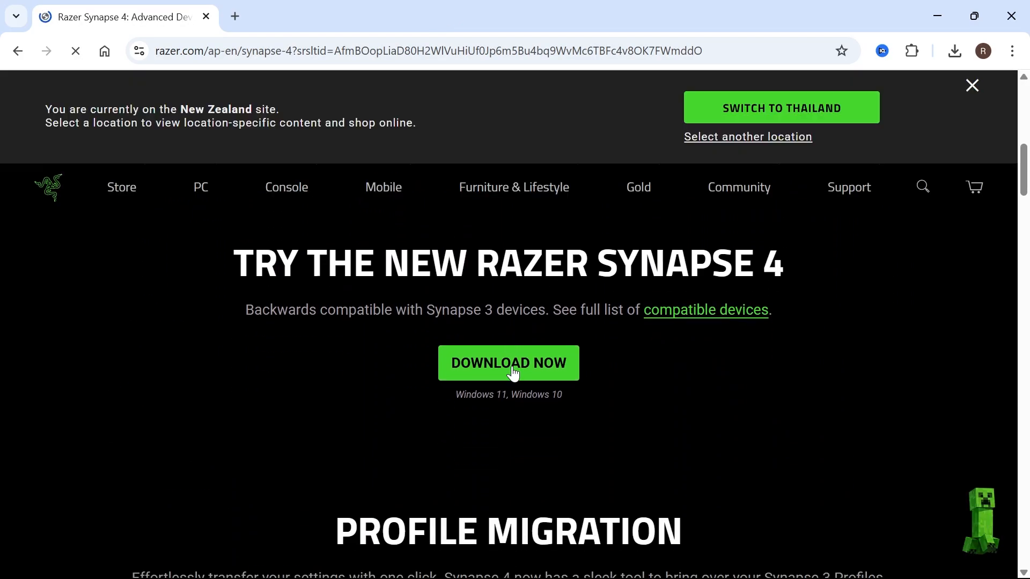